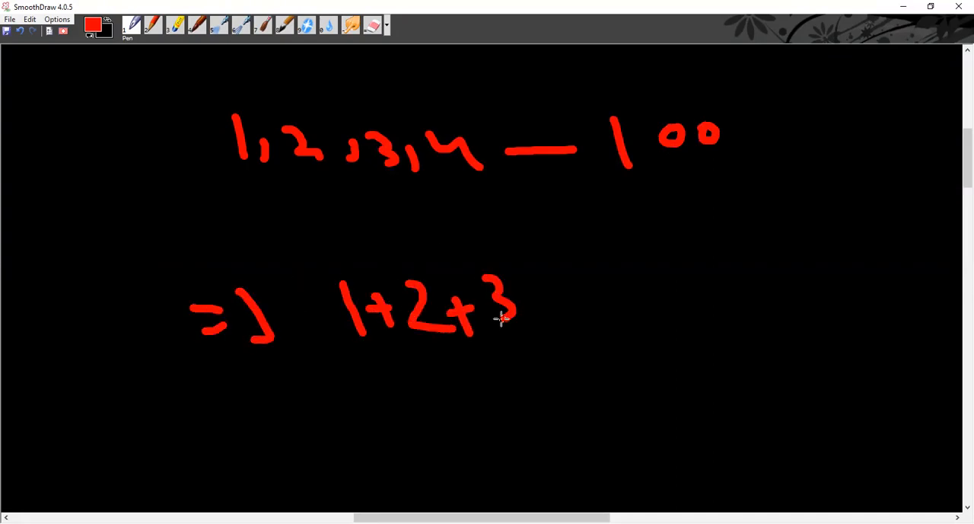
# - Extend the sum to '1+2+3 — 100', circle and underline it, then scroll down
pyautogui.moveTo(533, 304); pyautogui.dragTo(761, 282)
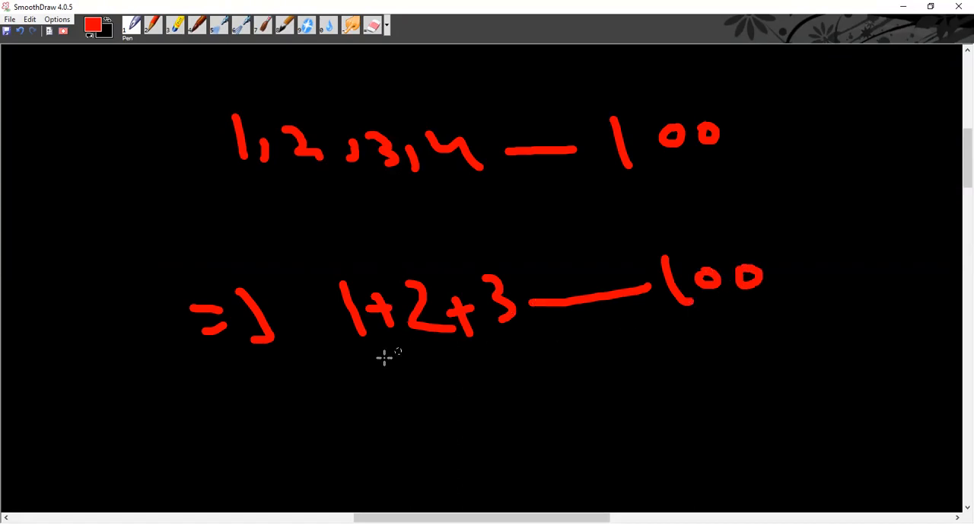
pyautogui.moveTo(377, 359); pyautogui.dragTo(769, 325)
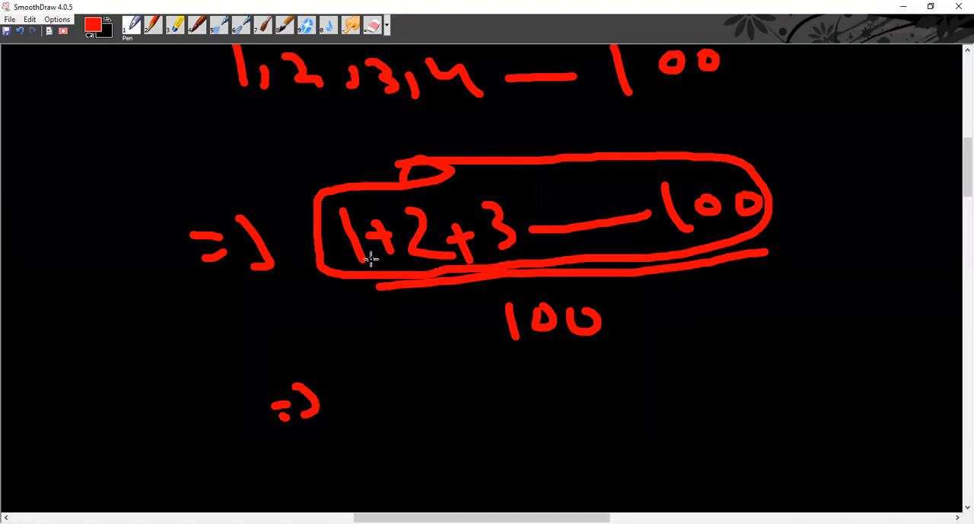
pyautogui.scroll(-3)
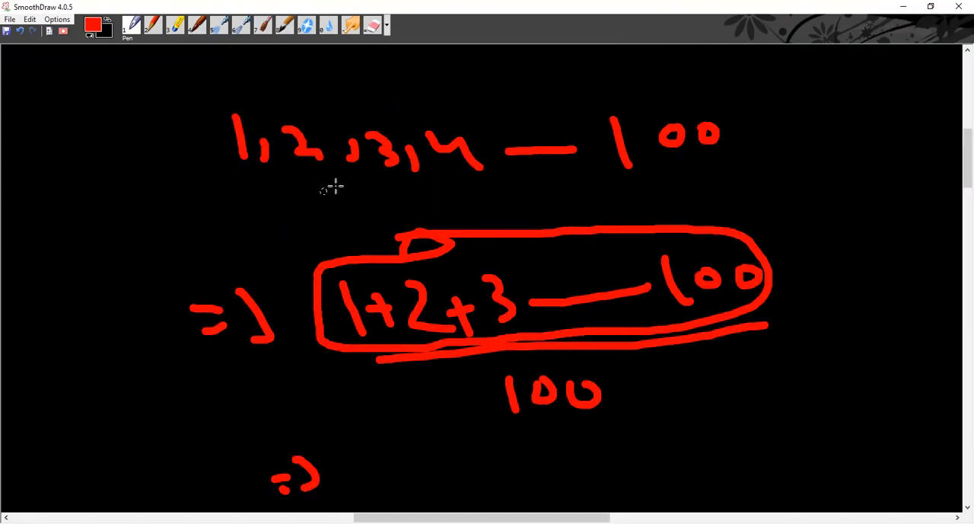
pyautogui.scroll(-3)
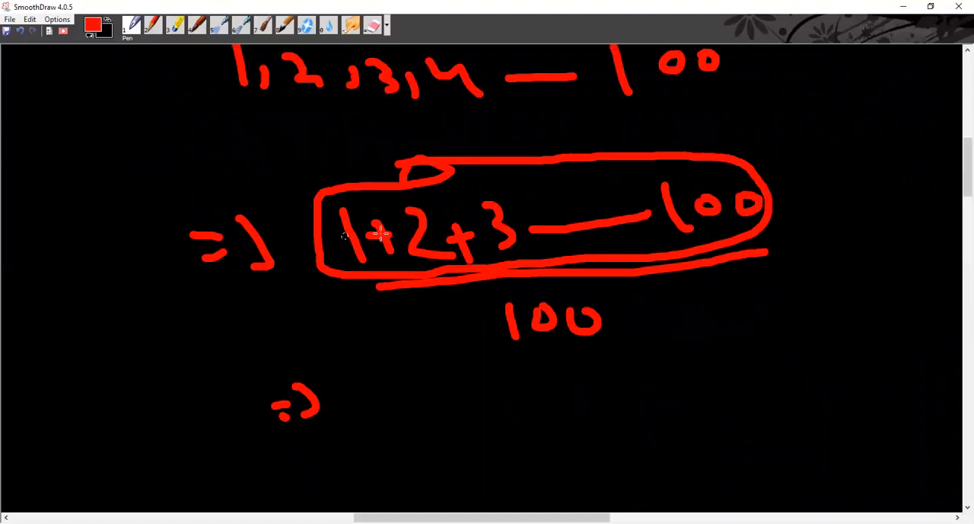
pyautogui.moveTo(616, 259)
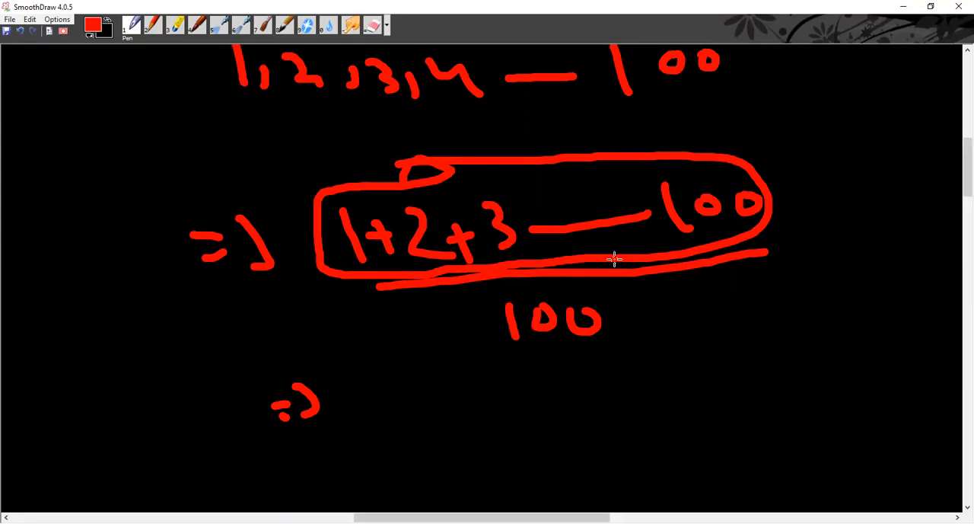
pyautogui.moveTo(399, 260)
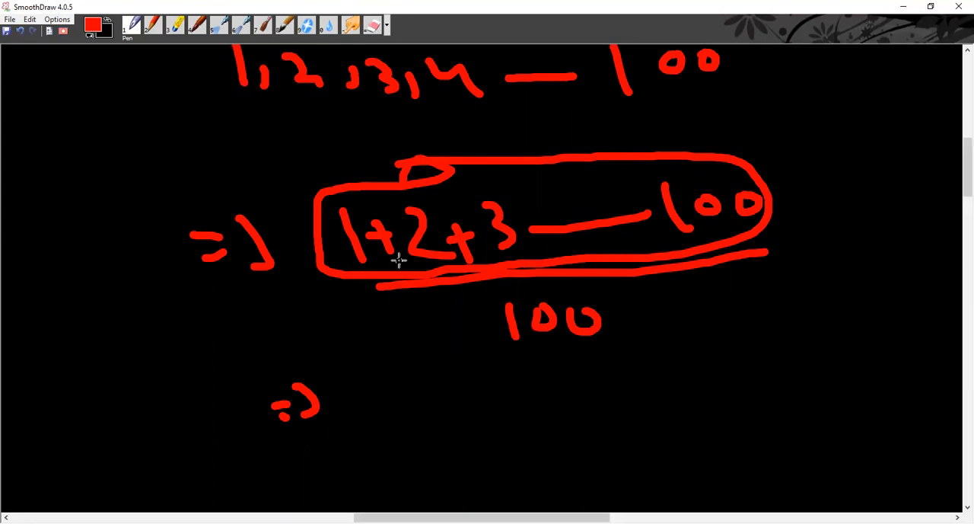
pyautogui.moveTo(446, 181)
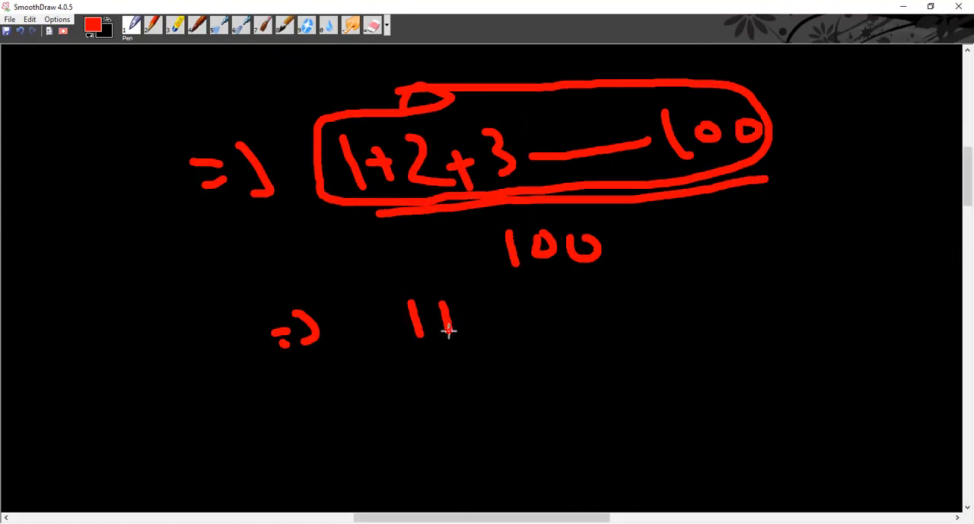
# - Handwrite '(1+100)/2 = 101/2 = 50.5' beside the arrow
pyautogui.moveTo(449, 312); pyautogui.dragTo(544, 312)
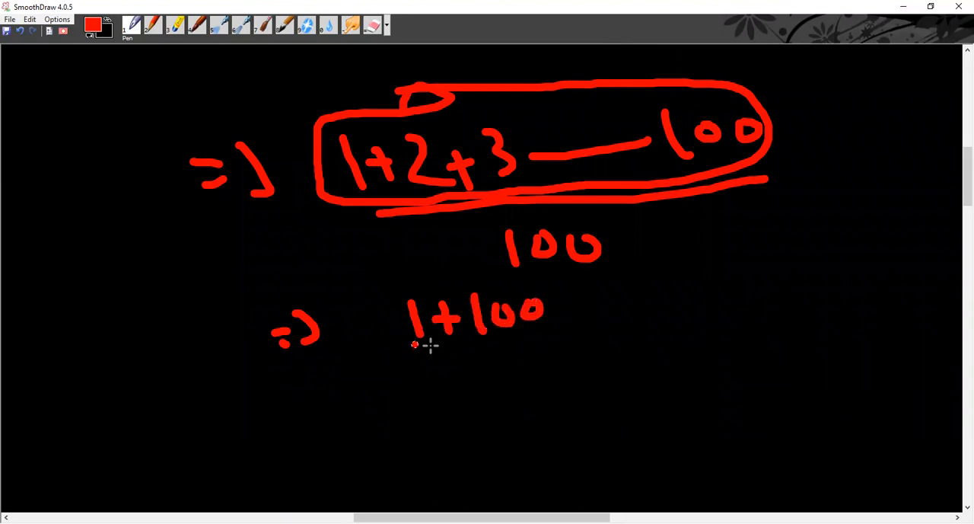
pyautogui.moveTo(411, 345); pyautogui.dragTo(705, 311)
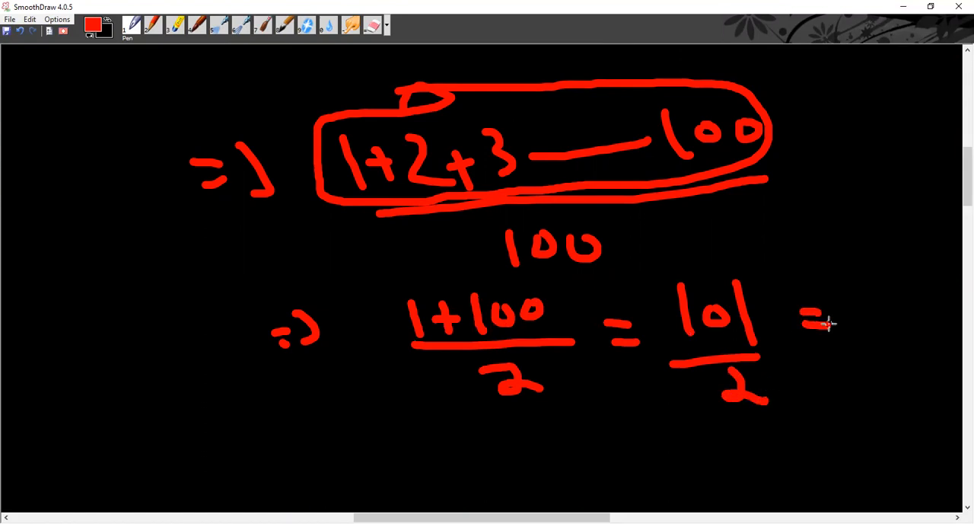
pyautogui.moveTo(838, 320); pyautogui.dragTo(906, 305)
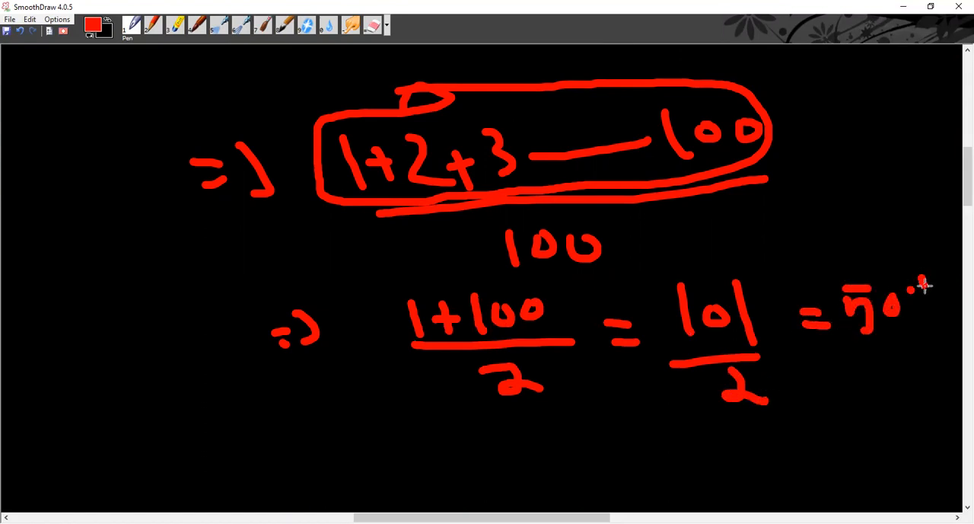
pyautogui.moveTo(922, 286); pyautogui.dragTo(960, 290)
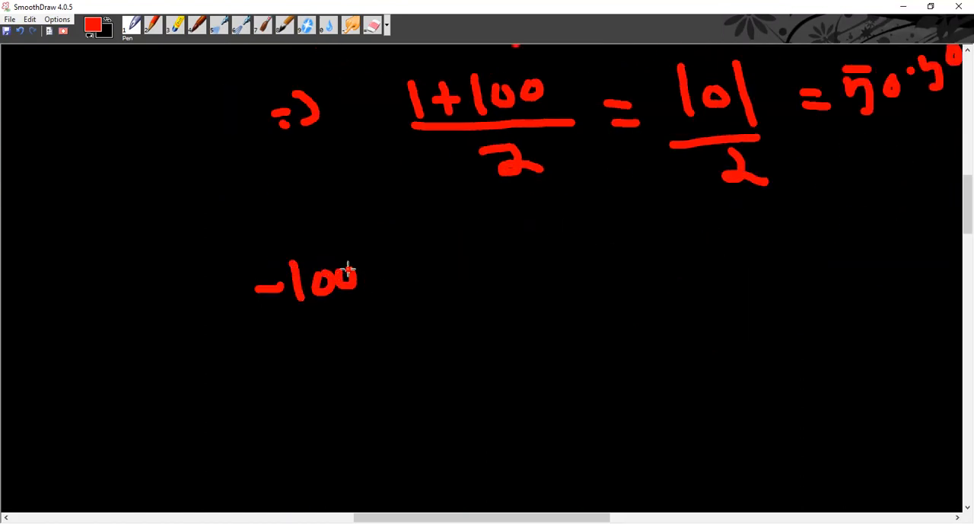
# - Handwrite '-100, -99 — -1', underline it, and write '100' beneath
pyautogui.moveTo(365, 274); pyautogui.dragTo(472, 278)
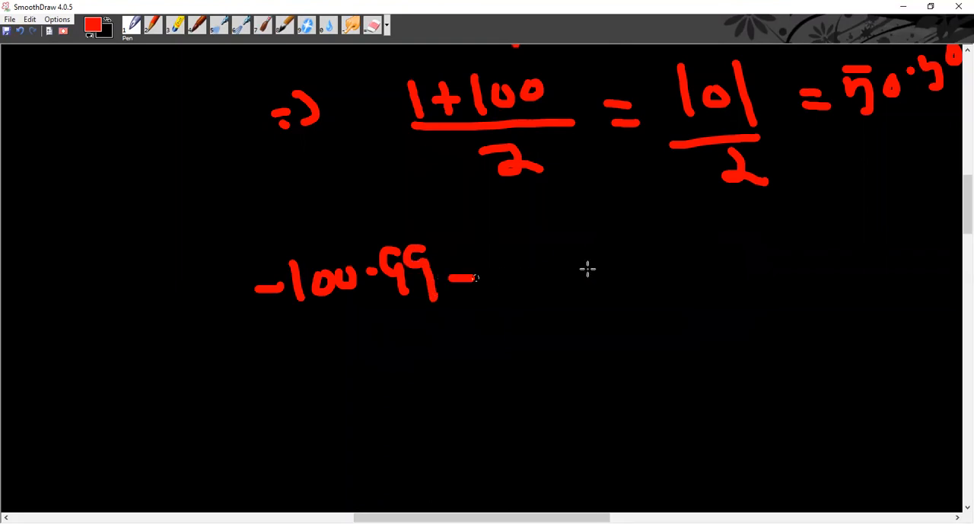
pyautogui.moveTo(468, 276); pyautogui.dragTo(655, 258)
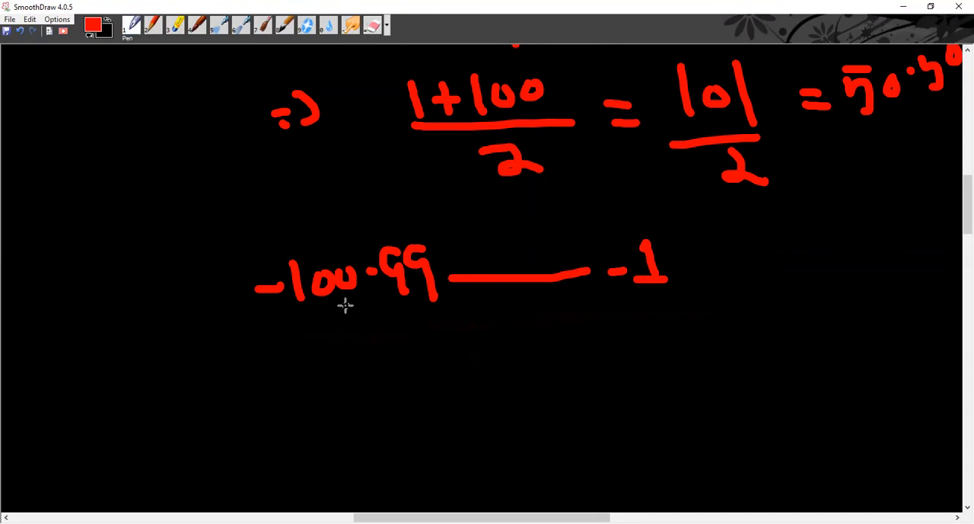
pyautogui.moveTo(290, 321); pyautogui.dragTo(327, 321)
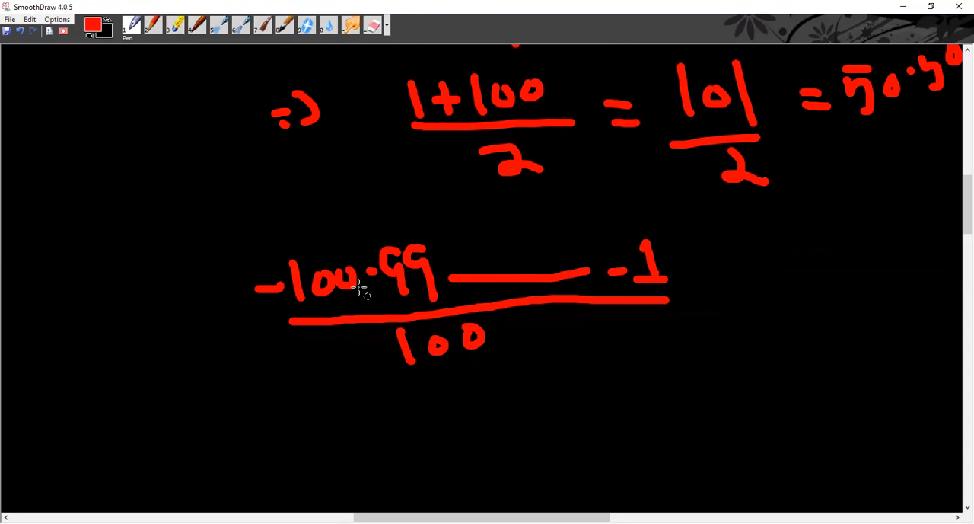
pyautogui.moveTo(464, 266)
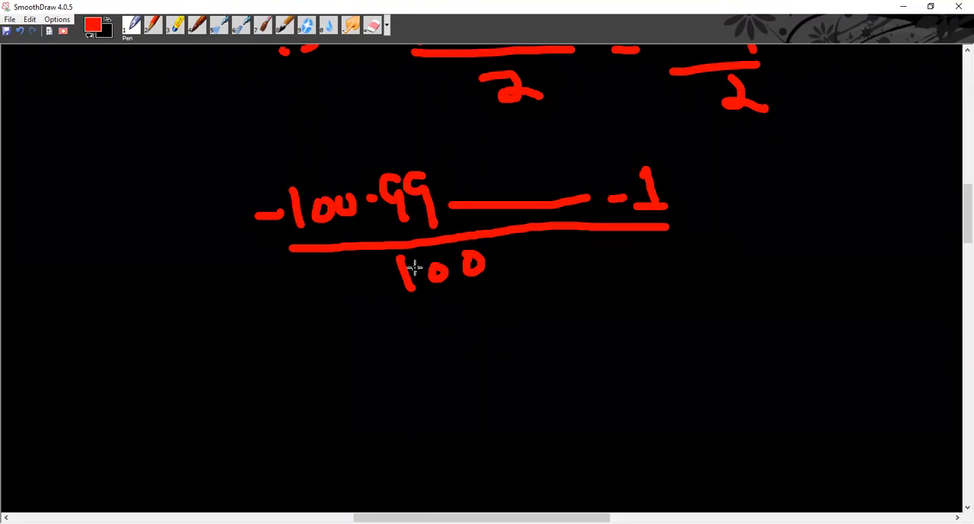
pyautogui.moveTo(566, 192)
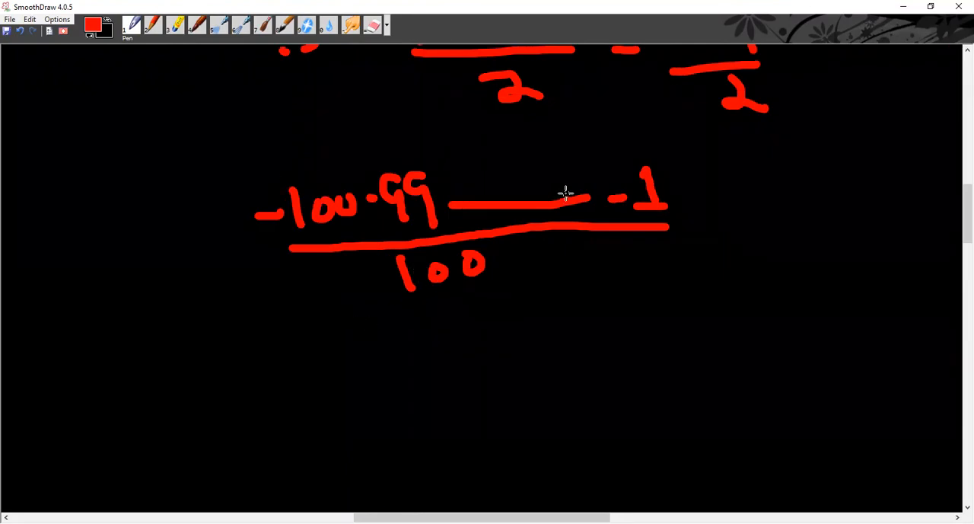
# - Handwrite '(-100+(-1))/2 = (-100-1)/2 ⇒ -50.50', then begin '1, 2, 3' below
pyautogui.moveTo(373, 343); pyautogui.dragTo(479, 335)
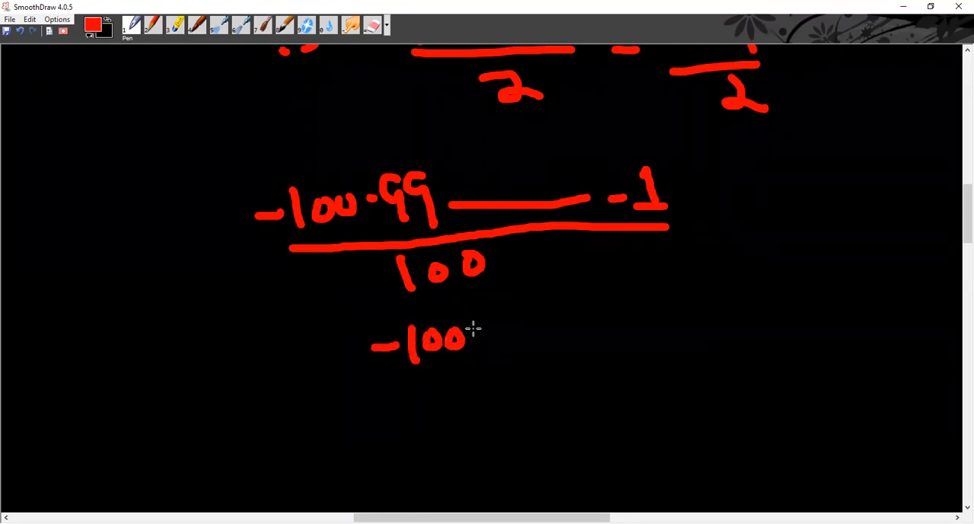
pyautogui.moveTo(476, 339); pyautogui.dragTo(555, 338)
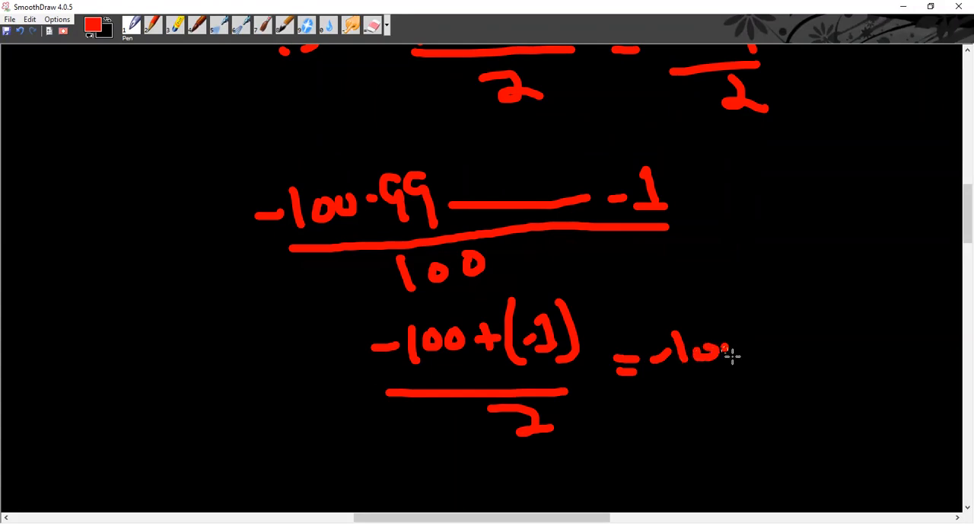
pyautogui.moveTo(716, 350); pyautogui.dragTo(750, 415)
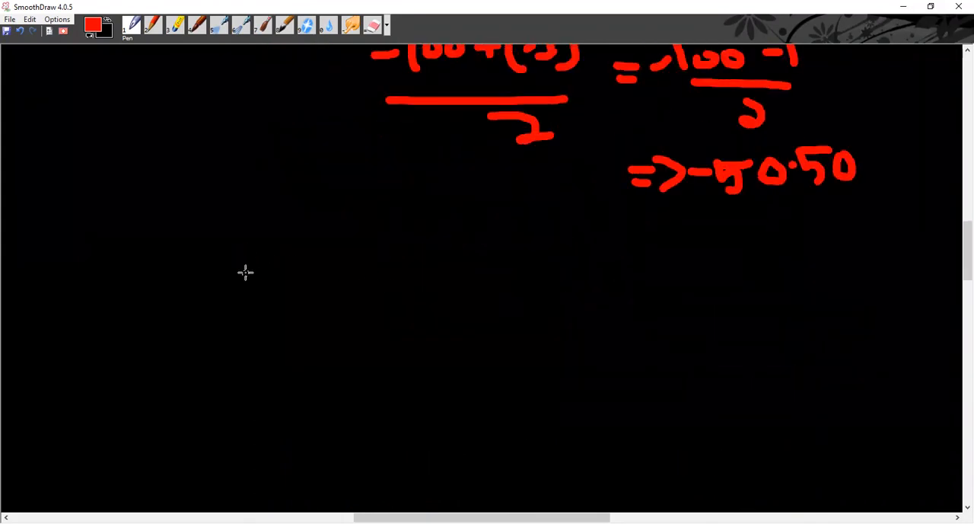
pyautogui.moveTo(247, 236); pyautogui.dragTo(354, 278)
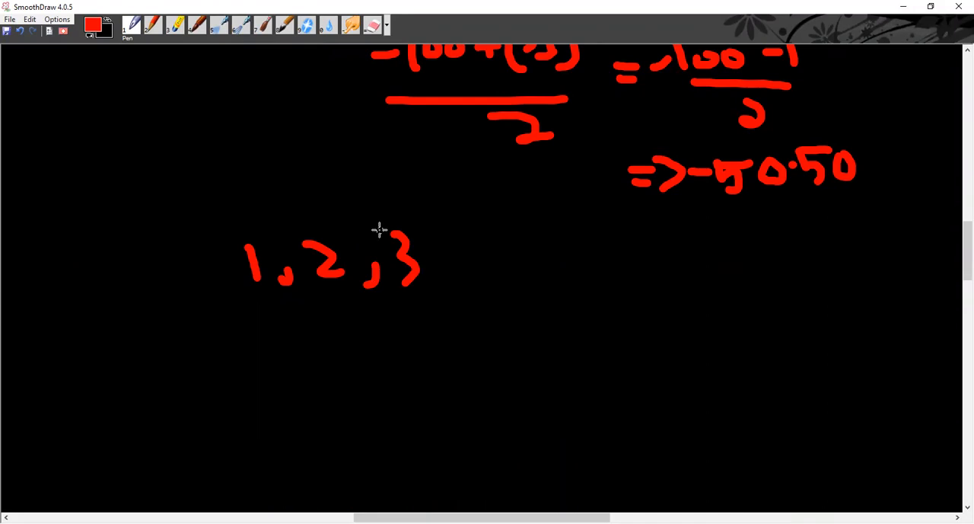
pyautogui.moveTo(256, 289)
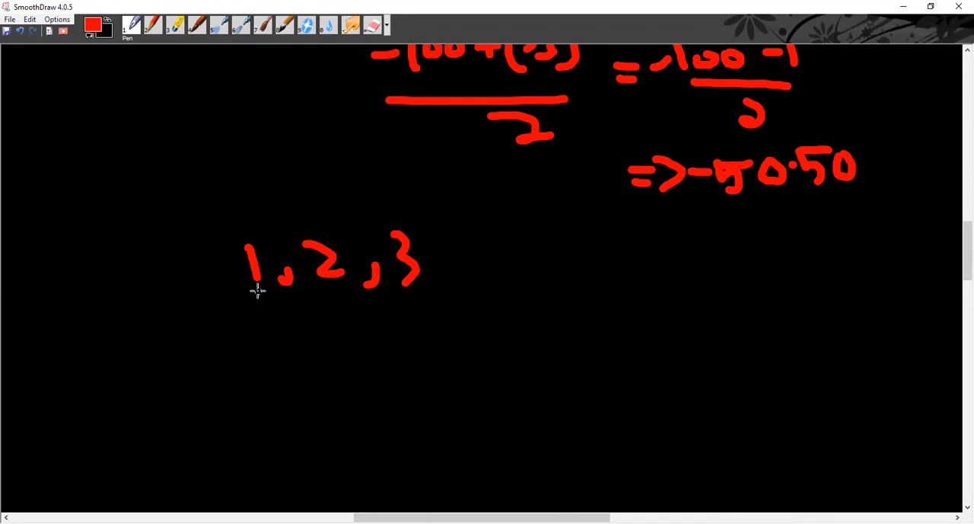
# - Draw a curved arc beneath '1' and '2' of the new '1, 2, 3' sequence
pyautogui.moveTo(256, 289); pyautogui.dragTo(373, 294)
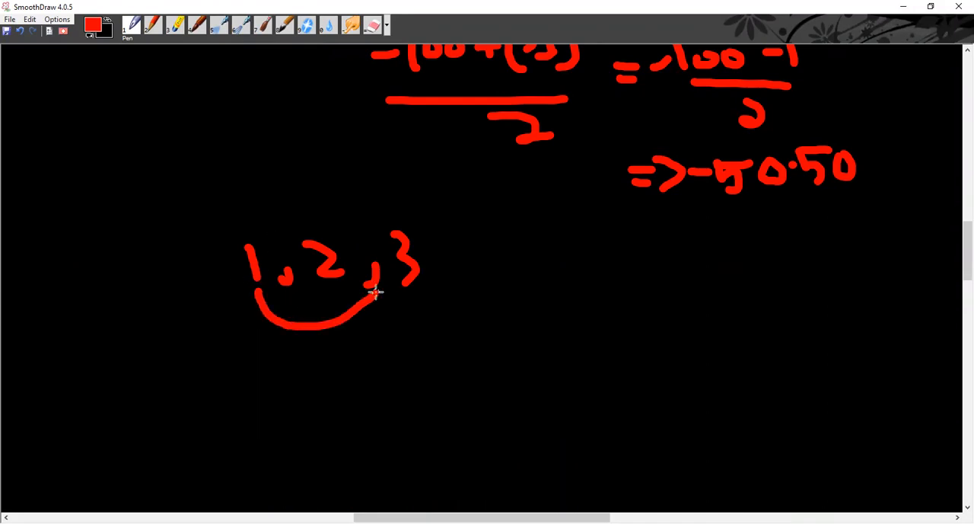